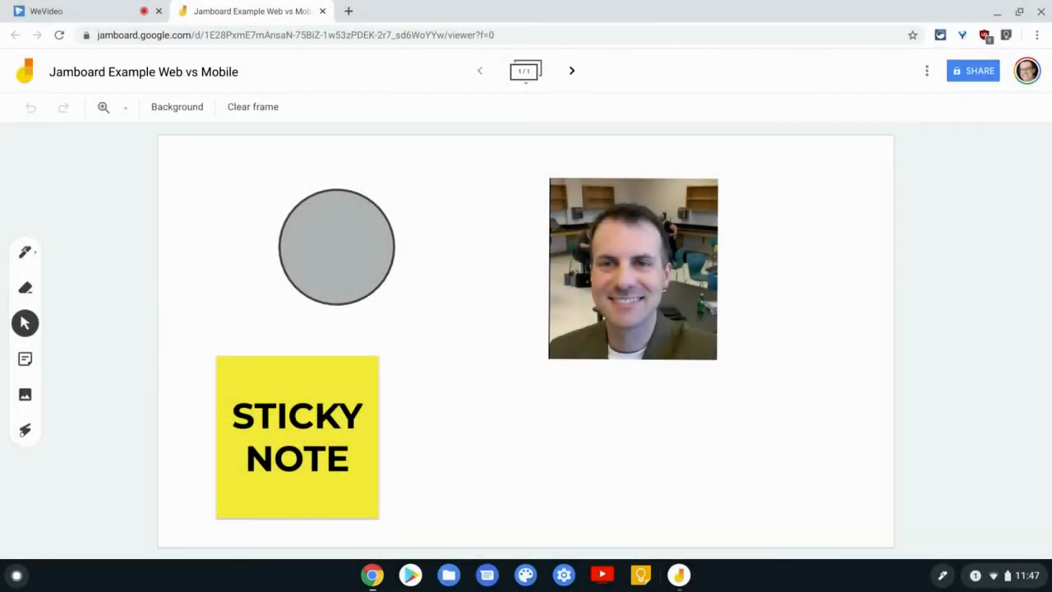
Show the Chrome web jam and the Jamboard Android app side by side in the overview
{"action": "left_click", "coordinate": [789, 375]}
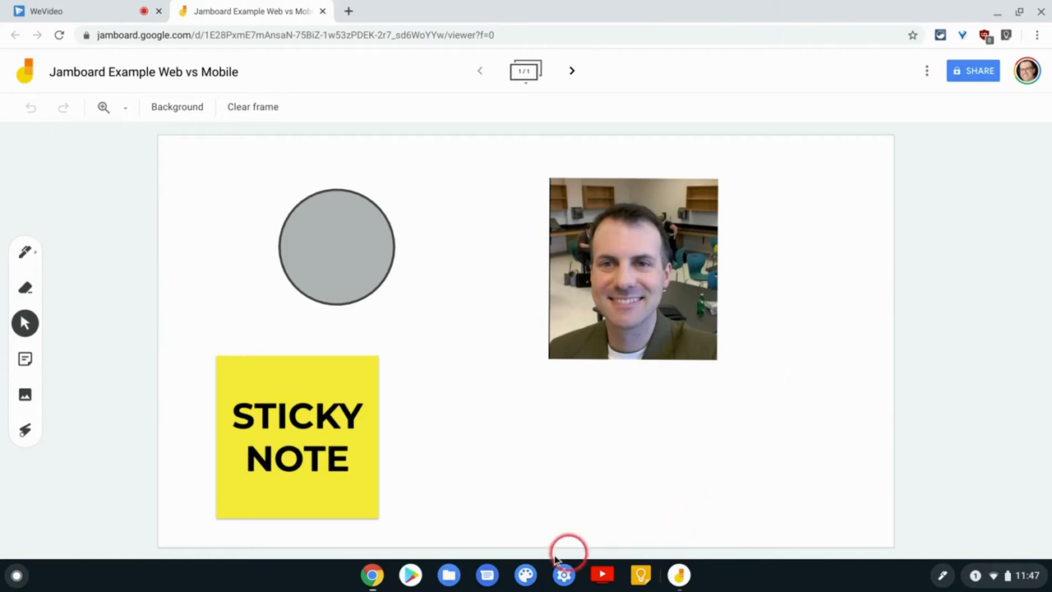
{"action": "mouse_move", "coordinate": [764, 485]}
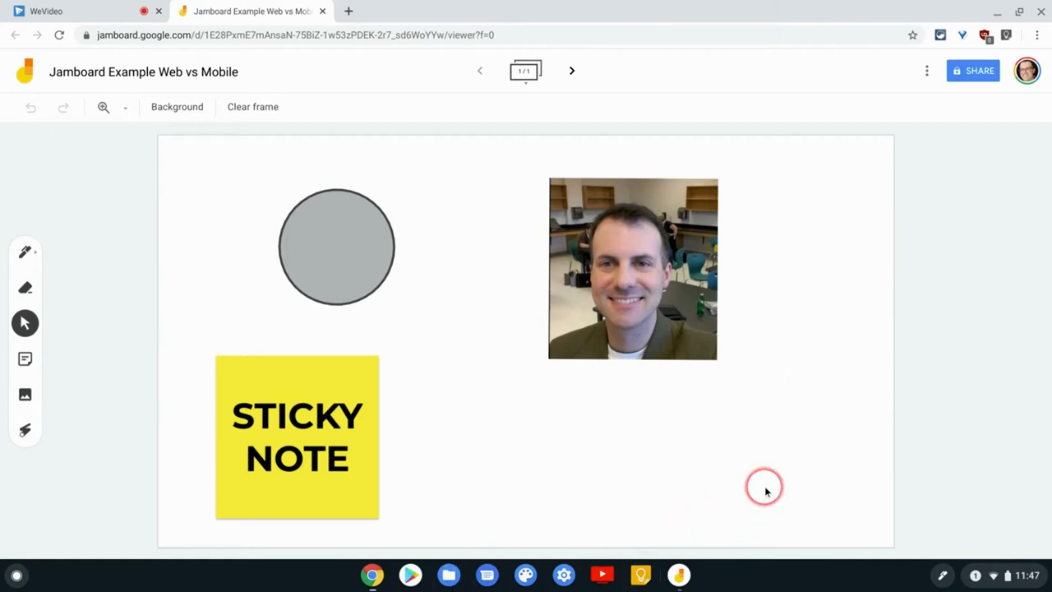
{"action": "mouse_move", "coordinate": [764, 487]}
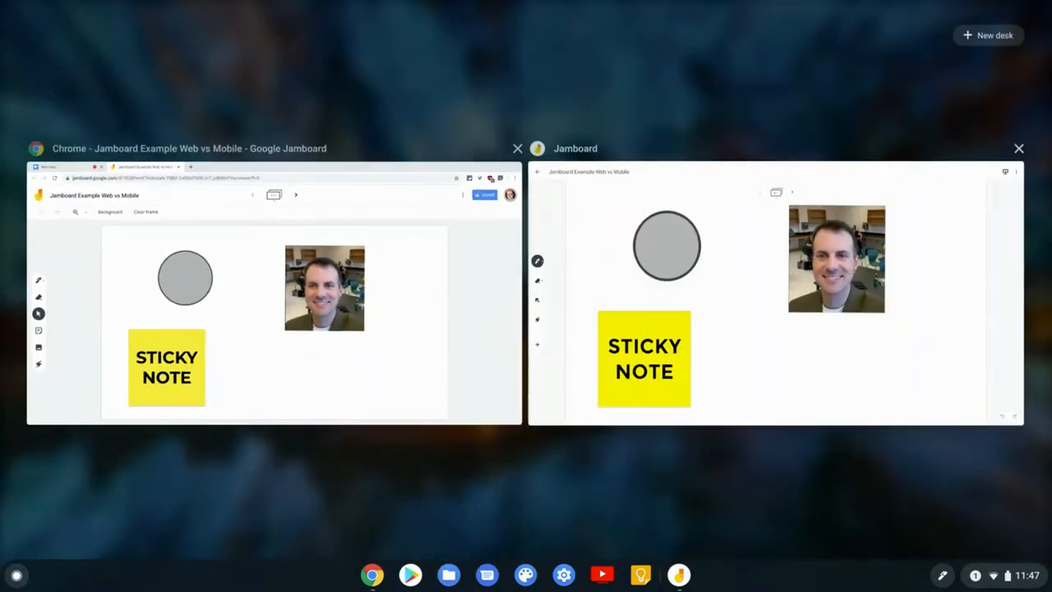
Bring the Chrome 'Jamboard Example Web vs Mobile' window back into focus
{"action": "left_click", "coordinate": [741, 246]}
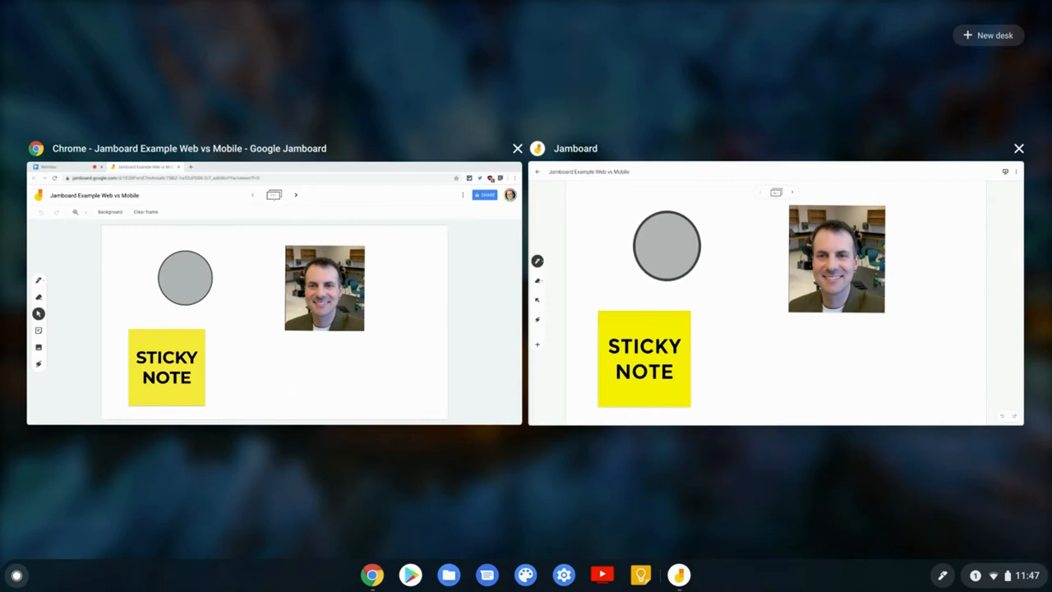
{"action": "left_click", "coordinate": [610, 230]}
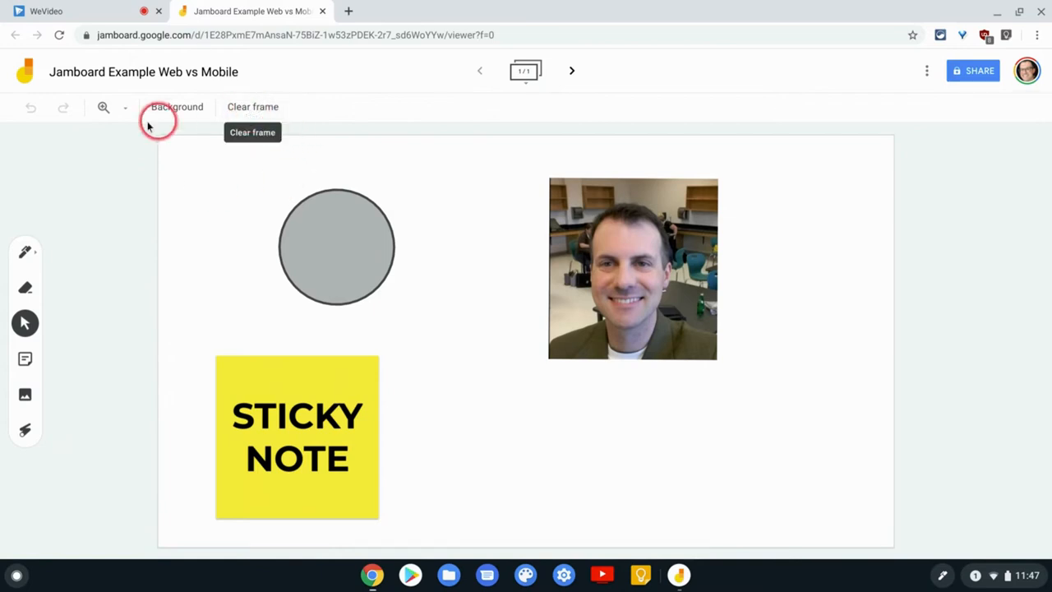
{"action": "mouse_move", "coordinate": [175, 105]}
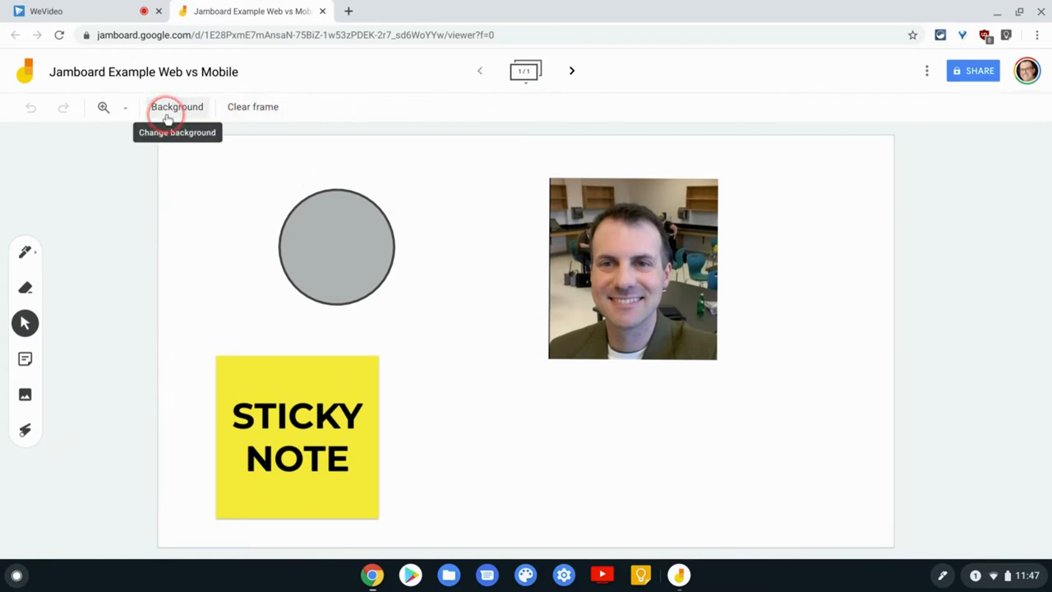
Review the top toolbar, then show the More options menu with rename, PDF and image export
{"action": "left_click", "coordinate": [178, 105]}
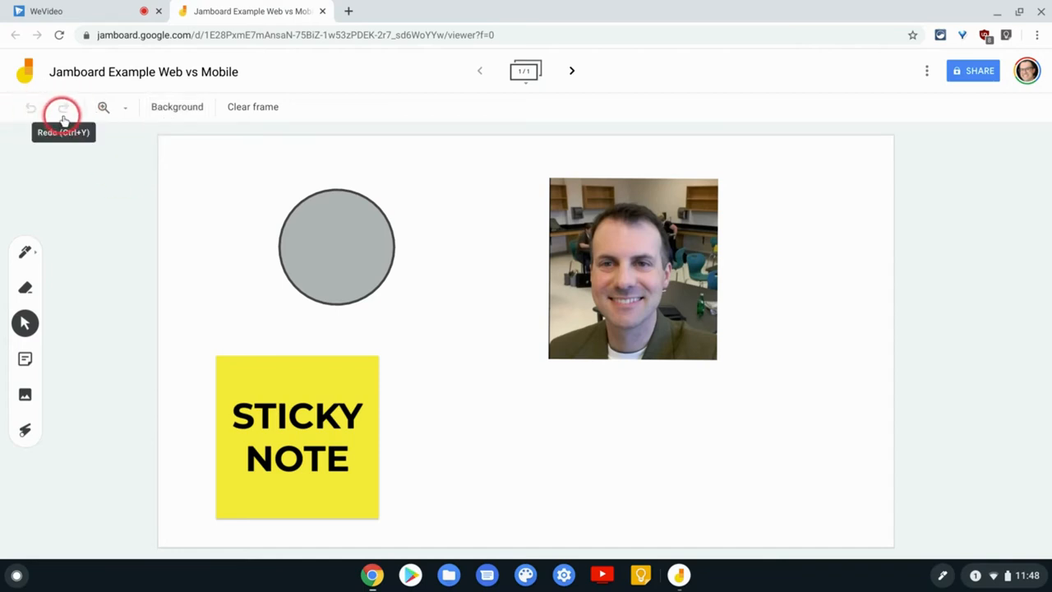
{"action": "mouse_move", "coordinate": [959, 140]}
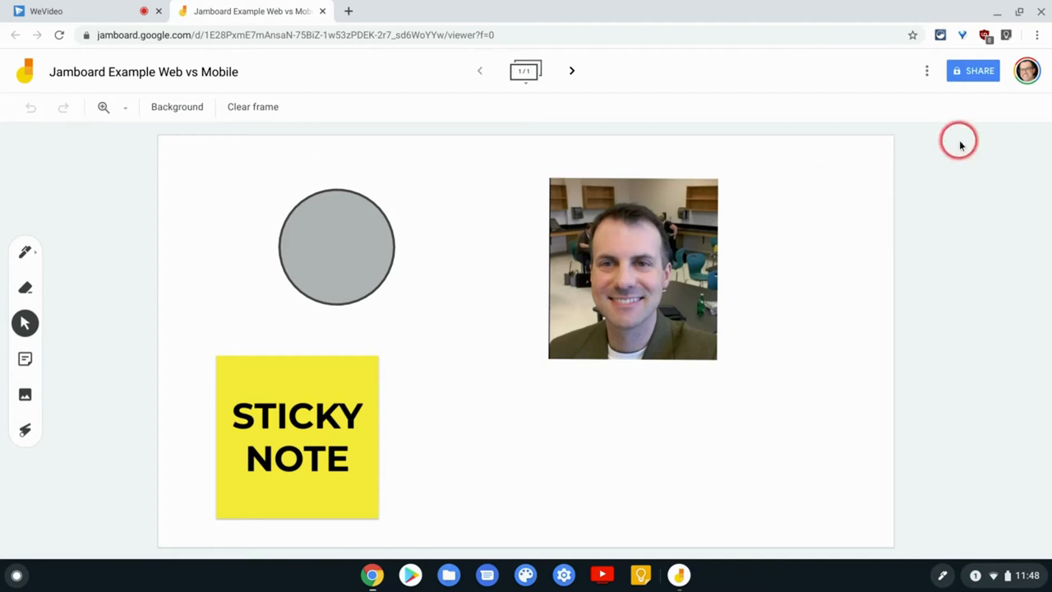
{"action": "mouse_move", "coordinate": [979, 71]}
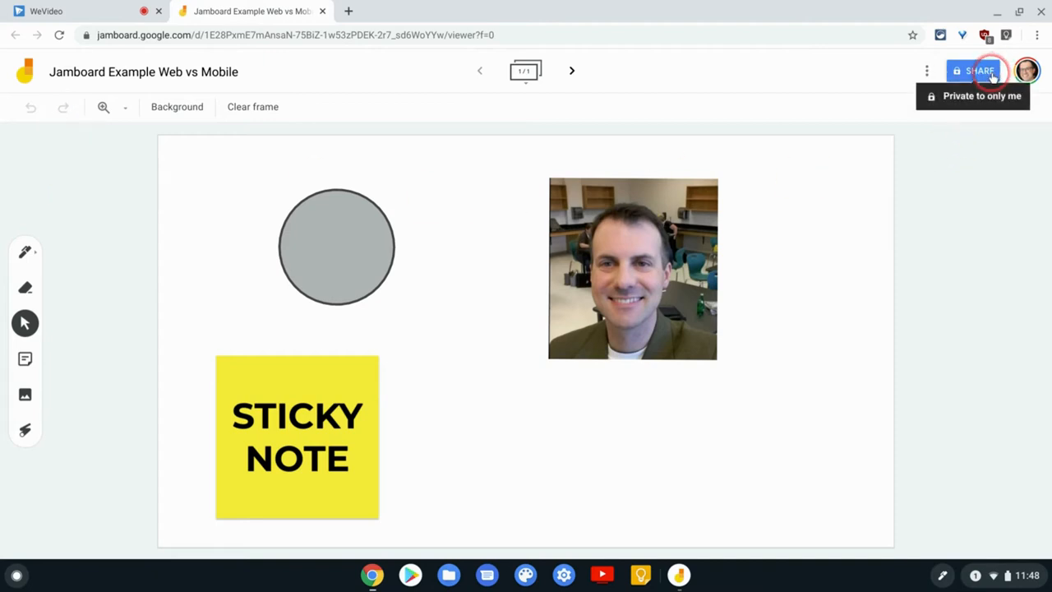
{"action": "mouse_move", "coordinate": [933, 89]}
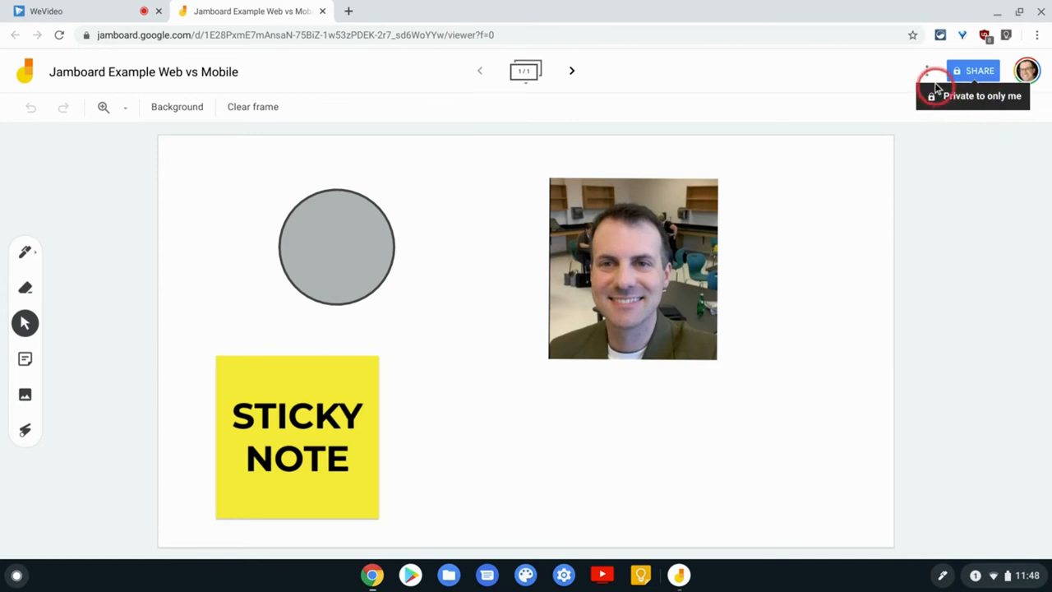
{"action": "left_click", "coordinate": [927, 71]}
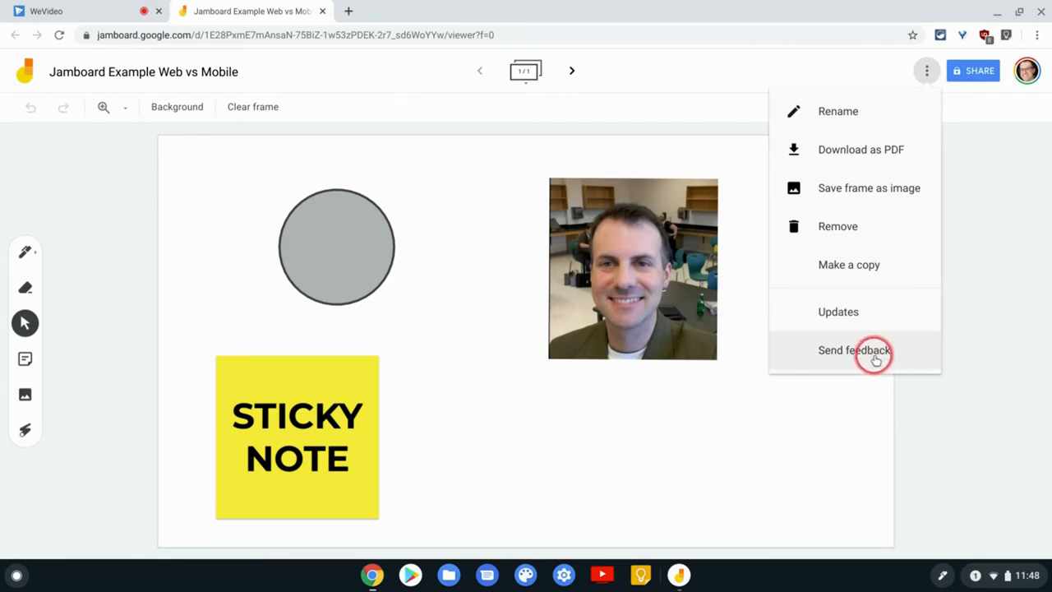
{"action": "mouse_move", "coordinate": [884, 138]}
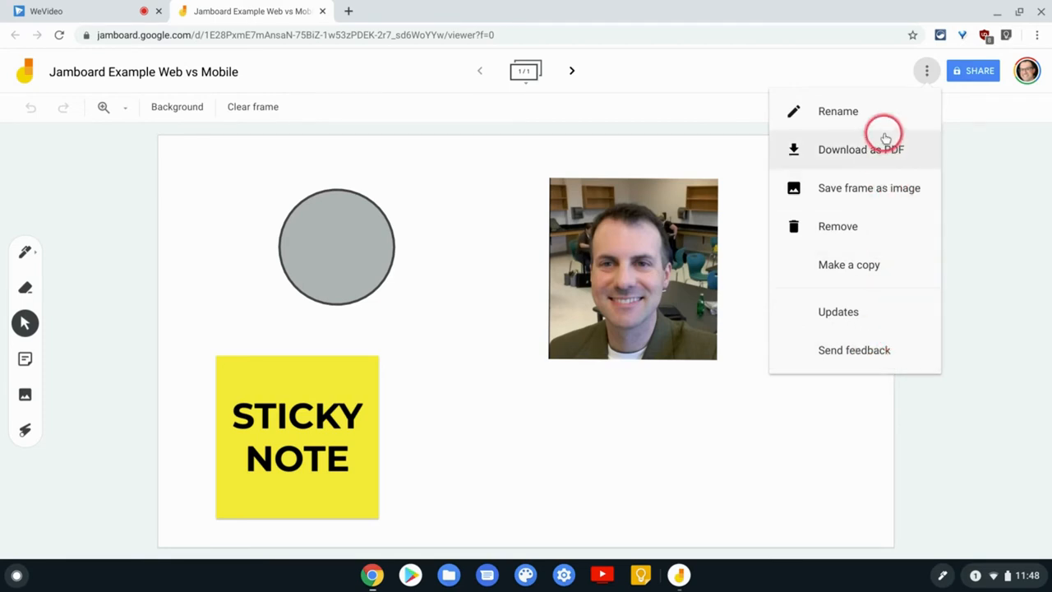
{"action": "mouse_move", "coordinate": [867, 187]}
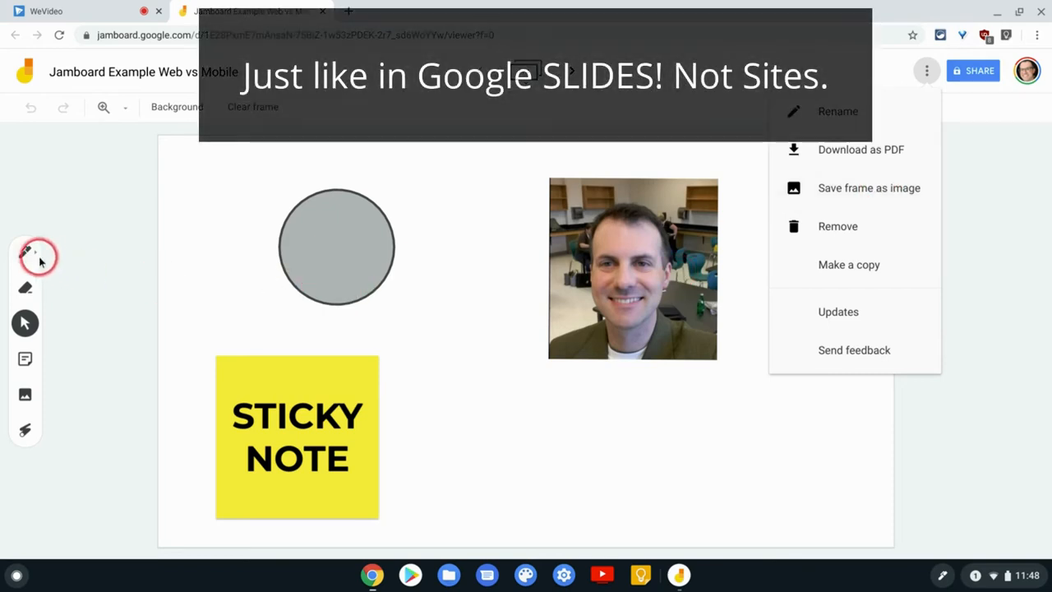
Draw a zigzag pen scribble left of the grey circle, then start adding an image
{"action": "left_click", "coordinate": [24, 253]}
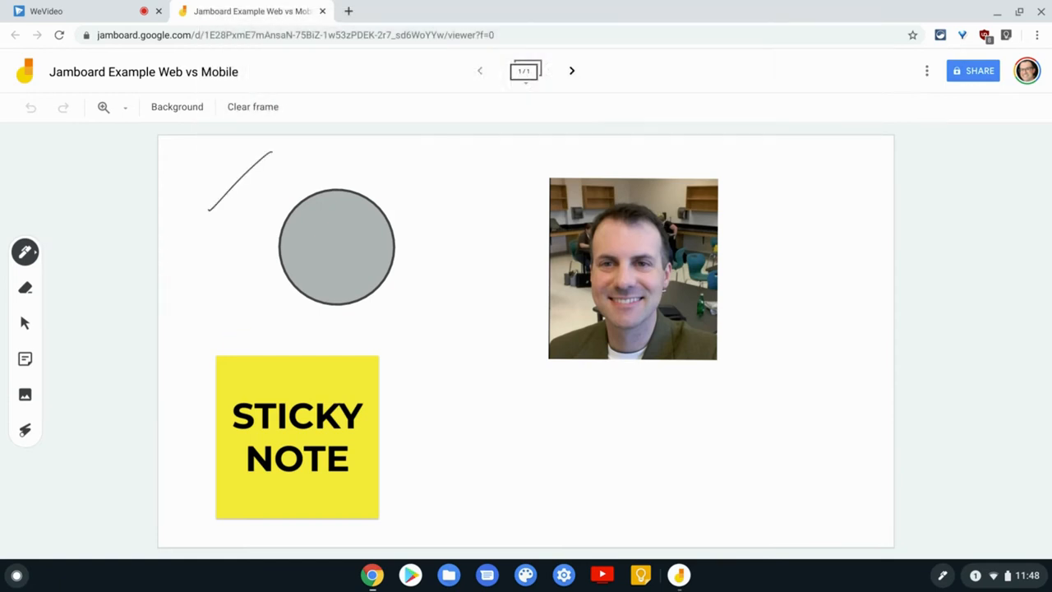
{"action": "left_click_drag", "start_coordinate": [272, 151], "coordinate": [250, 299]}
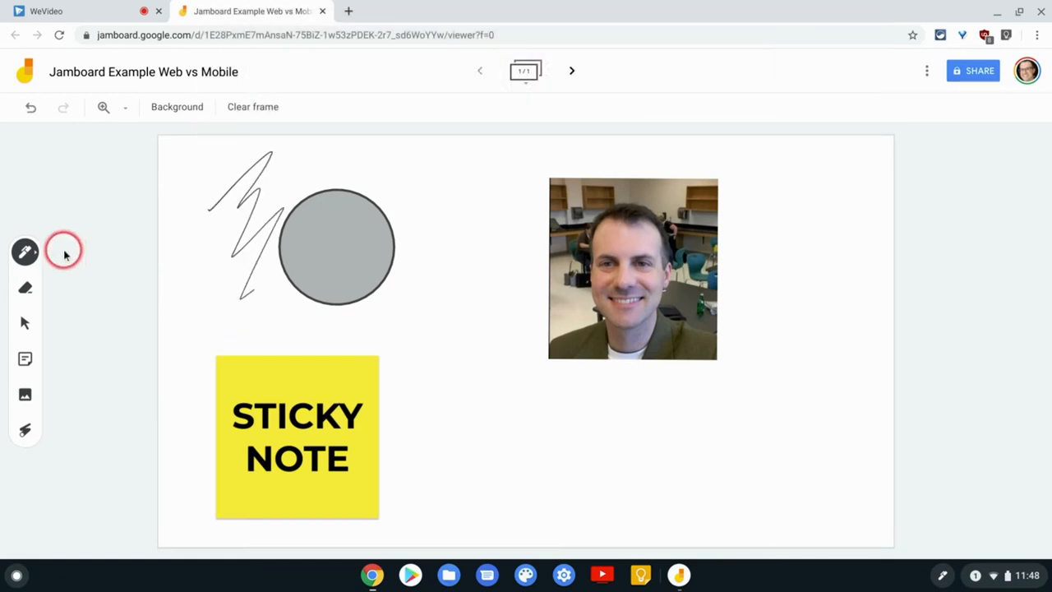
{"action": "left_click", "coordinate": [24, 358]}
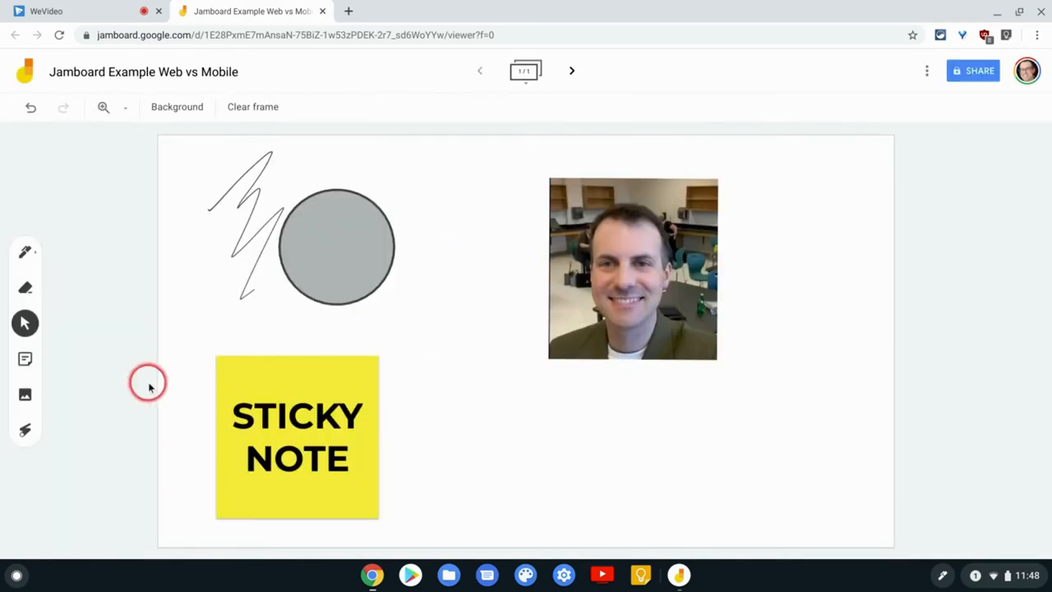
{"action": "left_click", "coordinate": [26, 394]}
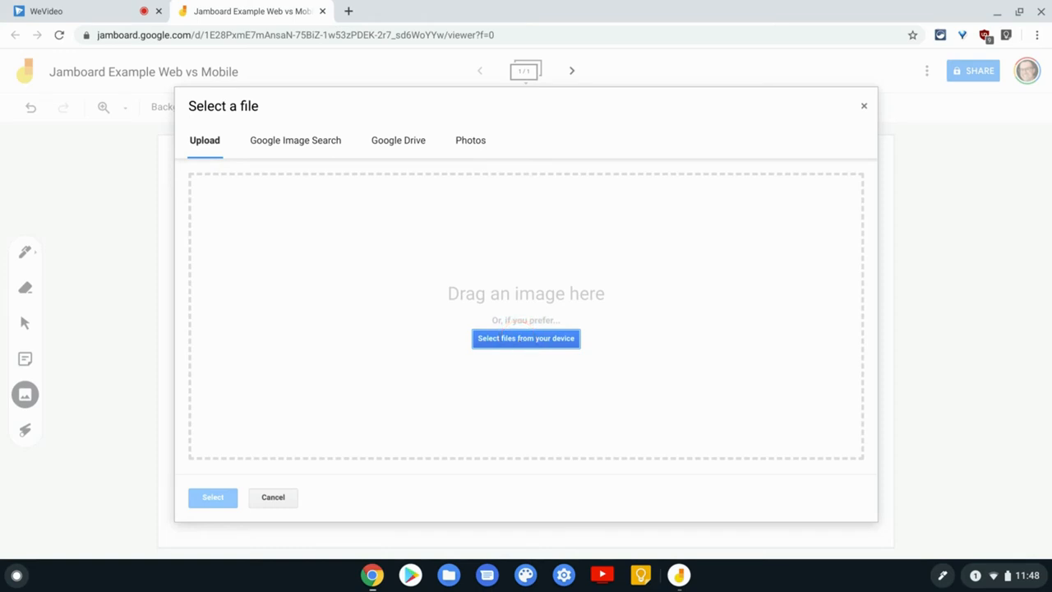
Cancel the Select a file dialog without adding a photo and switch toward the Android app
{"action": "left_click", "coordinate": [273, 497]}
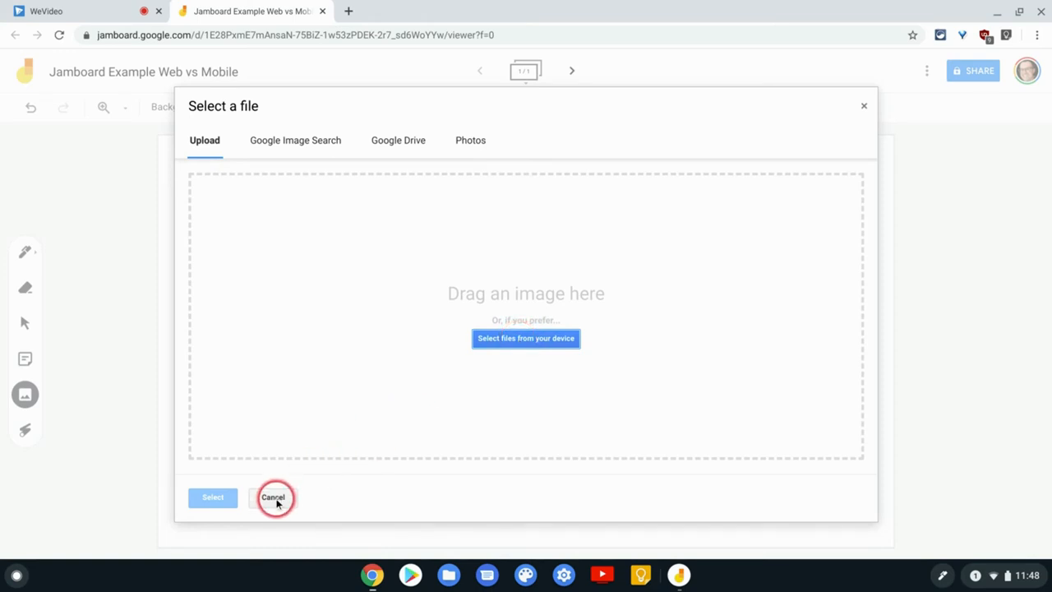
{"action": "left_click", "coordinate": [273, 496]}
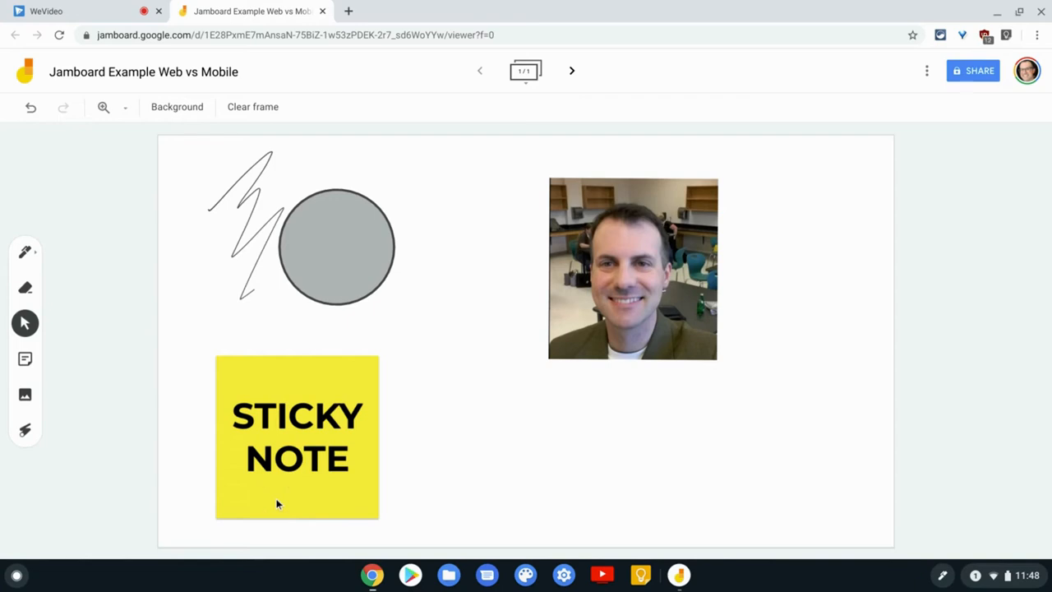
{"action": "key", "text": "overview"}
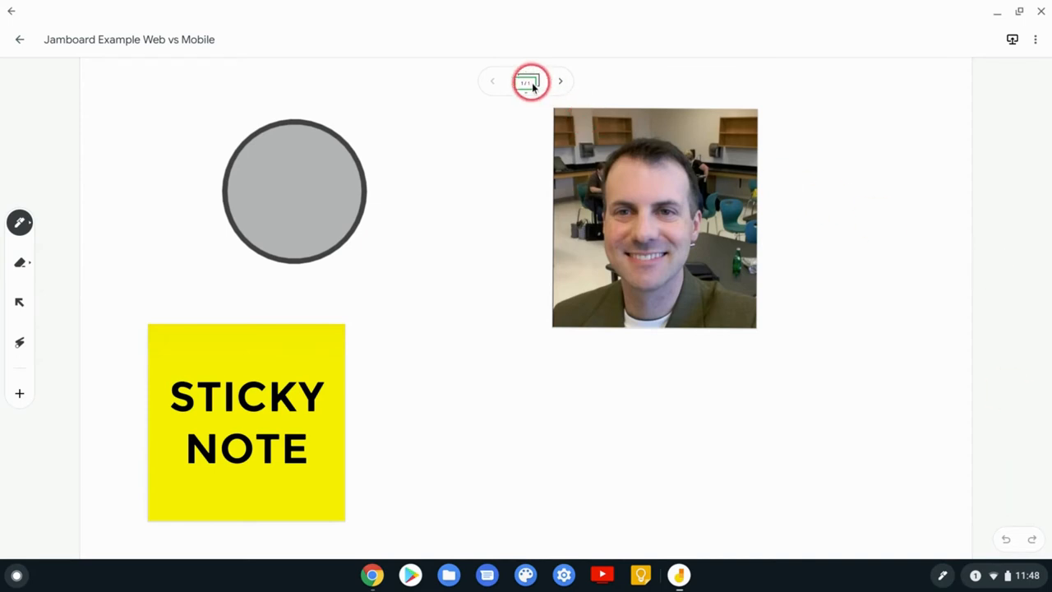
Show the Android jam's overflow menu with copy, rename, delete, add people and share
{"action": "left_click", "coordinate": [526, 80]}
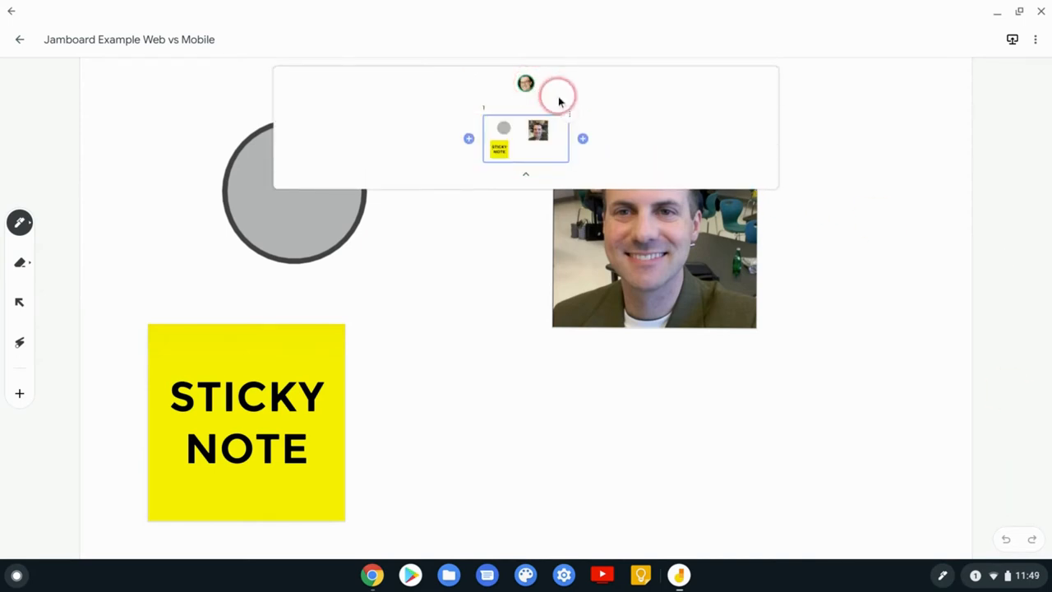
{"action": "mouse_move", "coordinate": [571, 115]}
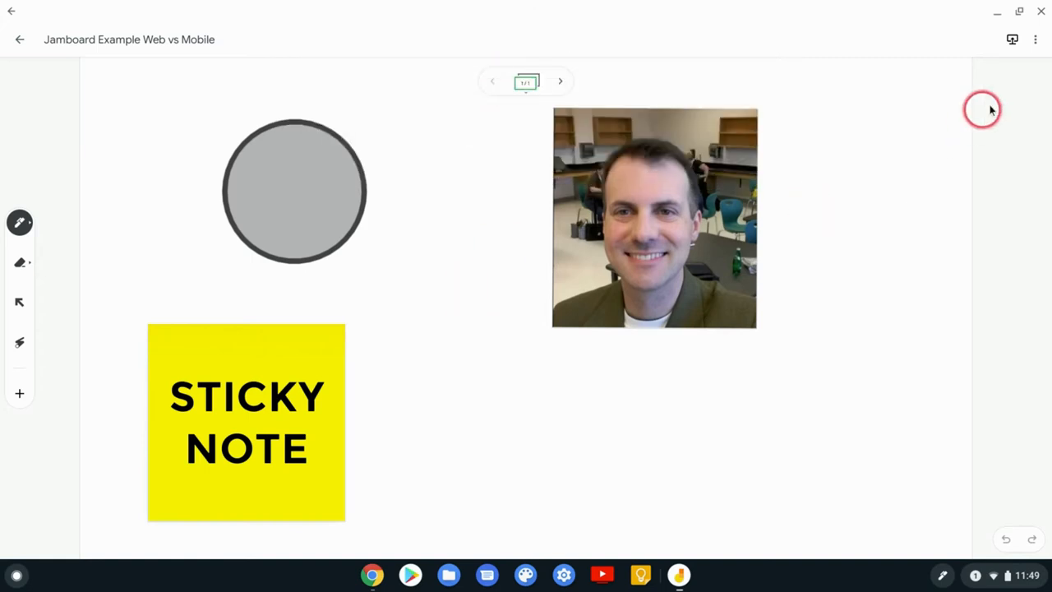
{"action": "left_click", "coordinate": [1035, 40]}
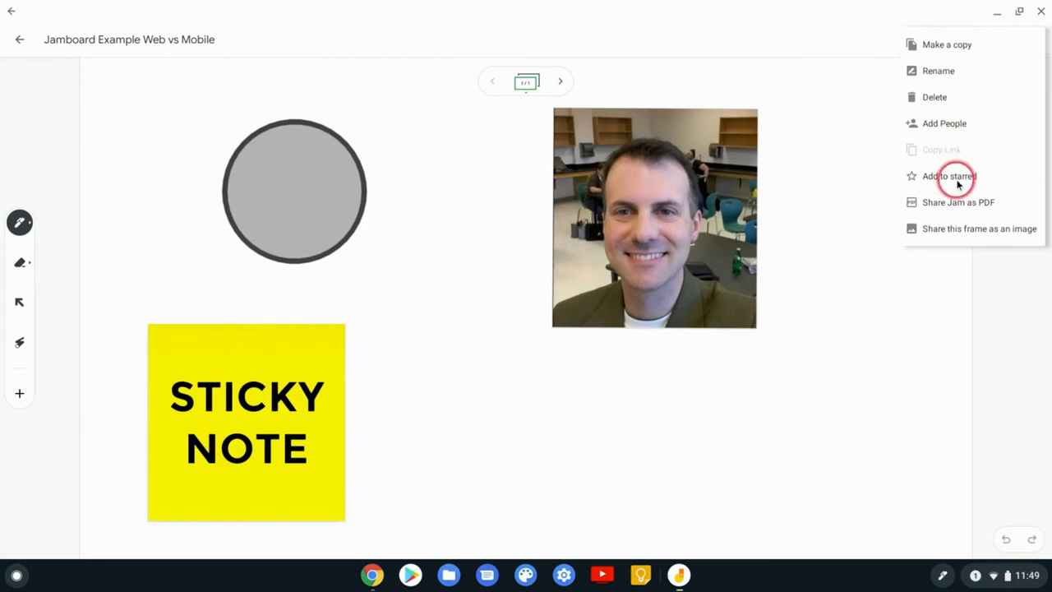
{"action": "mouse_move", "coordinate": [943, 121]}
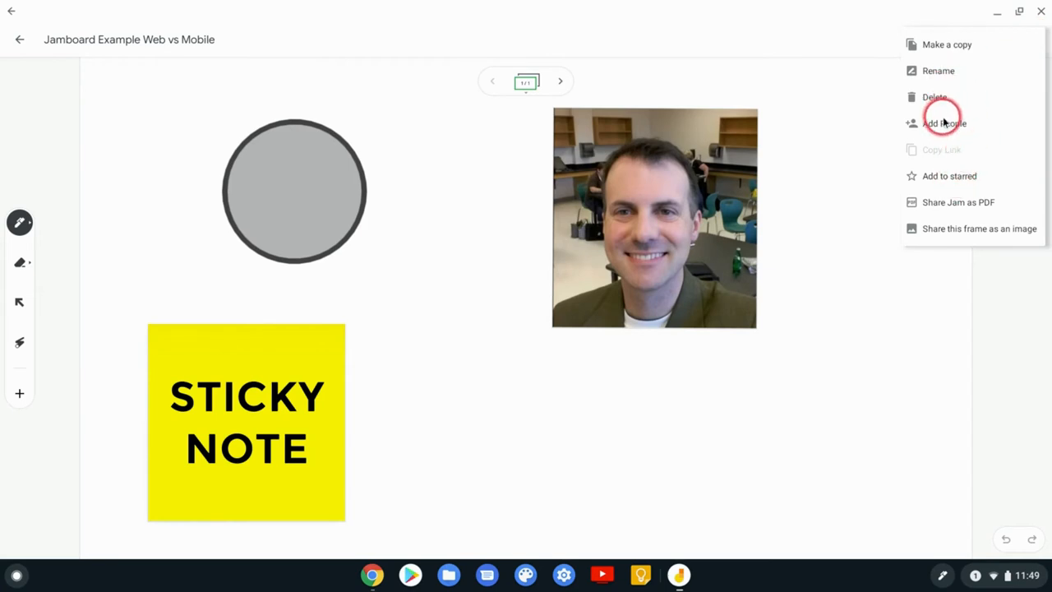
{"action": "mouse_move", "coordinate": [944, 128]}
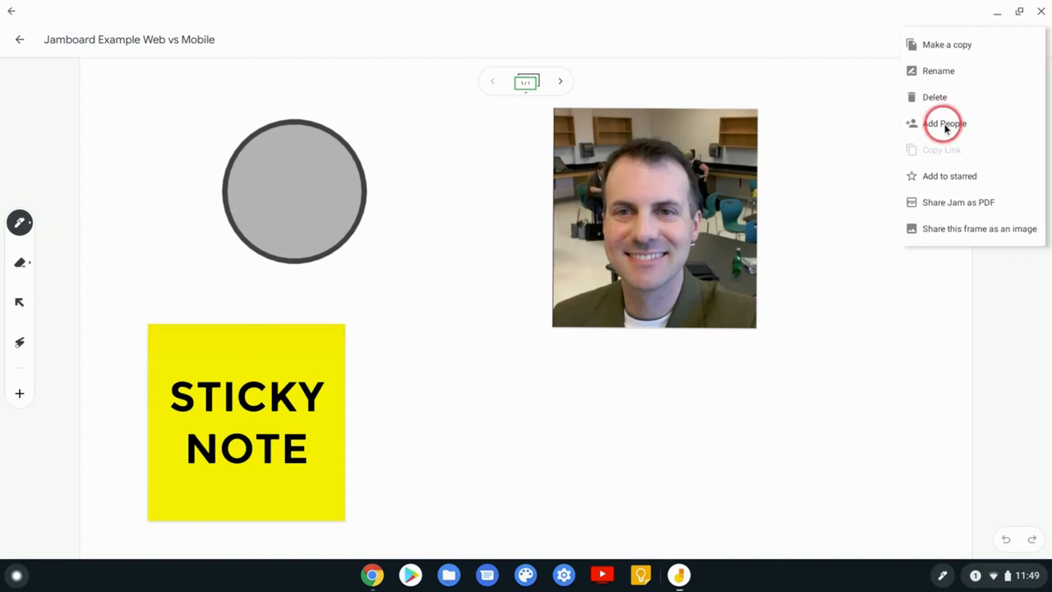
{"action": "mouse_move", "coordinate": [223, 265]}
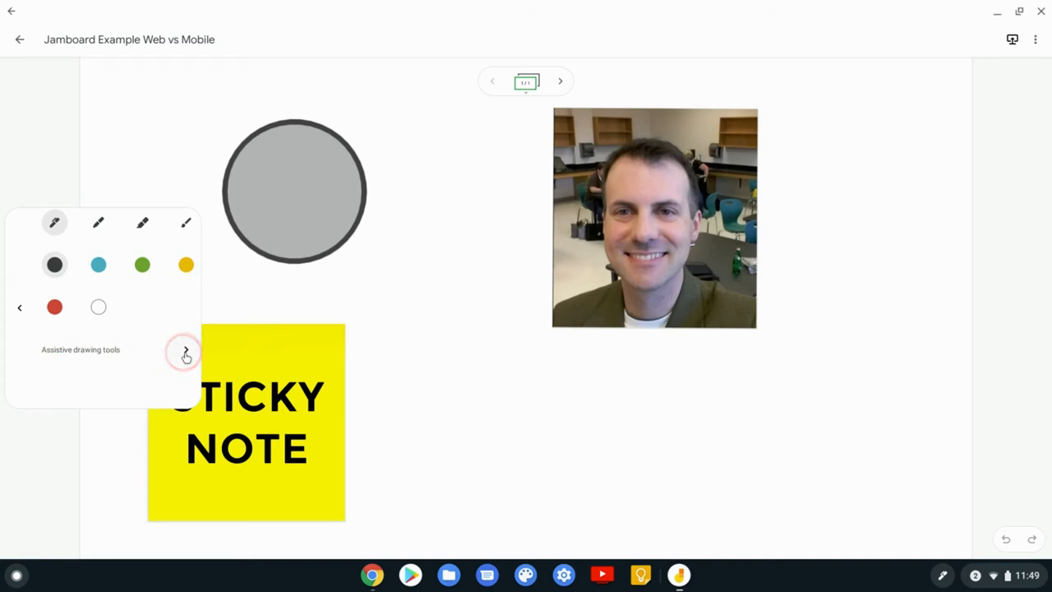
Enable Assistive drawing tools and use shape recognition to add scribble, 'word' and a triangle
{"action": "left_click", "coordinate": [184, 351]}
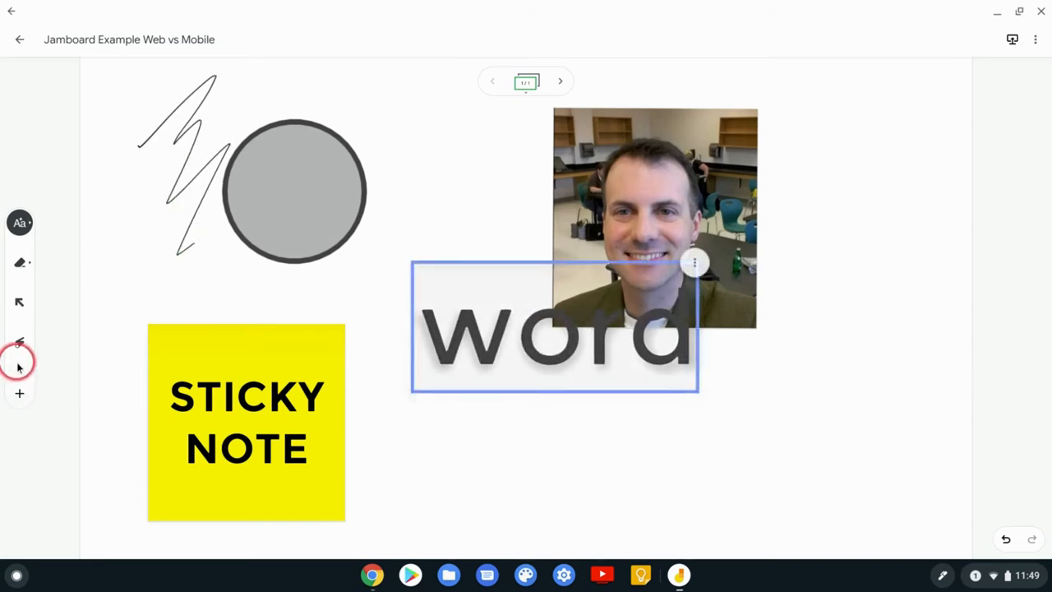
{"action": "left_click", "coordinate": [20, 343]}
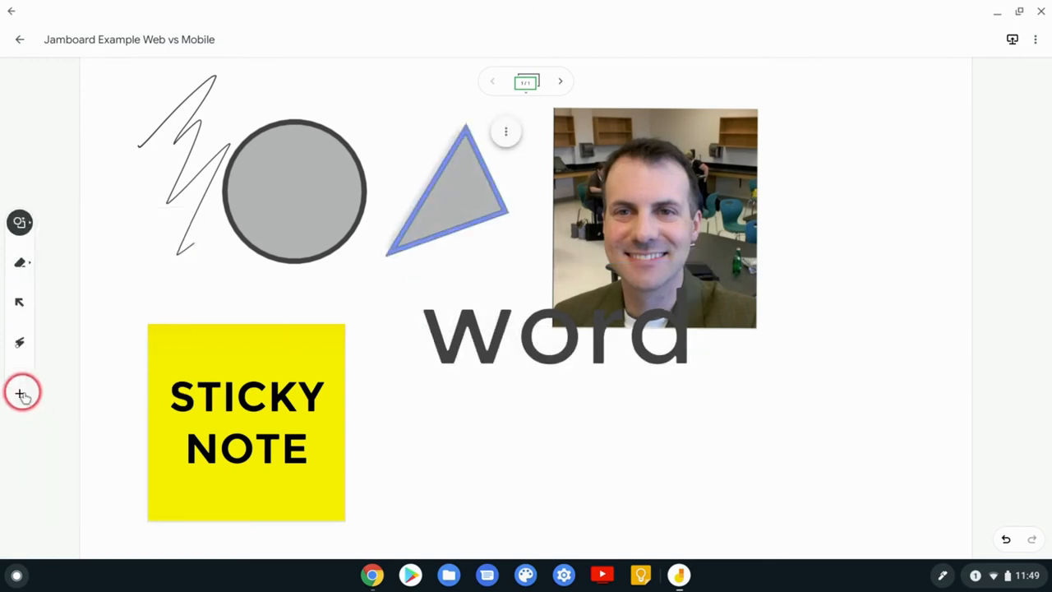
{"action": "left_click", "coordinate": [20, 392]}
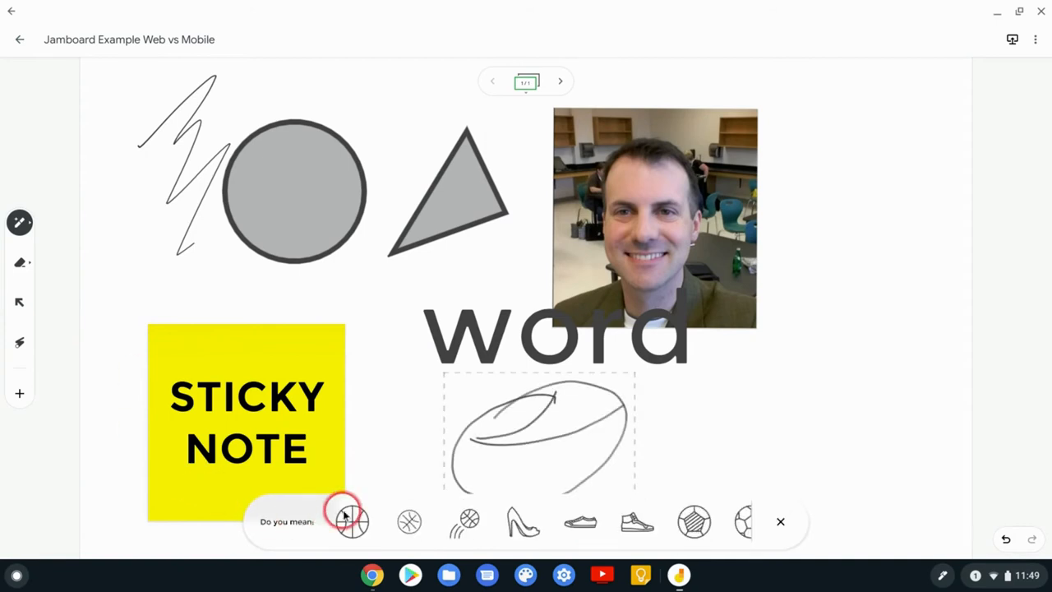
{"action": "mouse_move", "coordinate": [522, 520]}
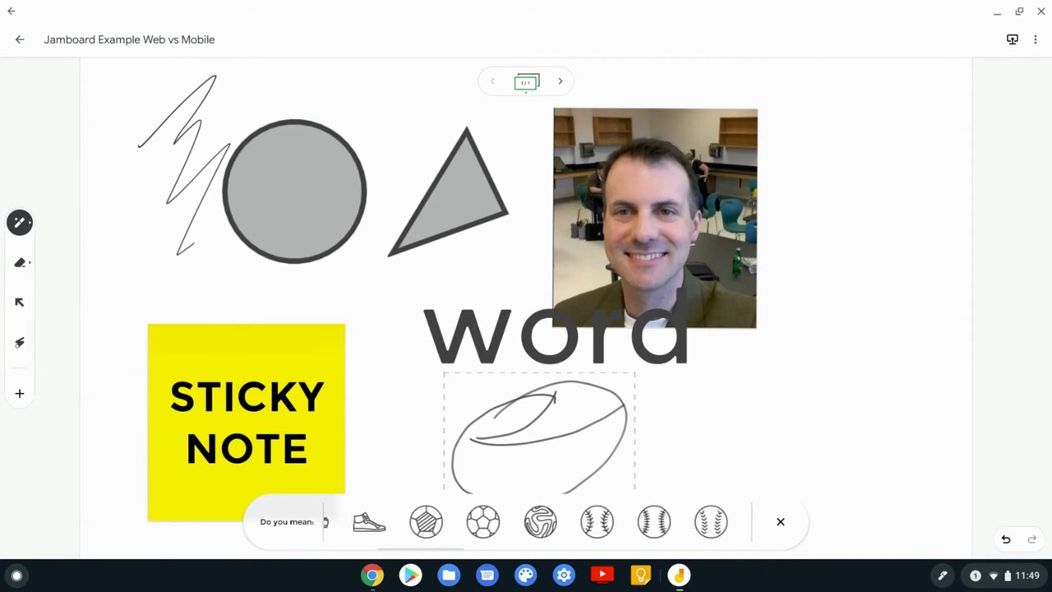
Replace the rough sketch with the suggested baseball AutoDraw drawing and close the pen options
{"action": "left_click", "coordinate": [654, 520]}
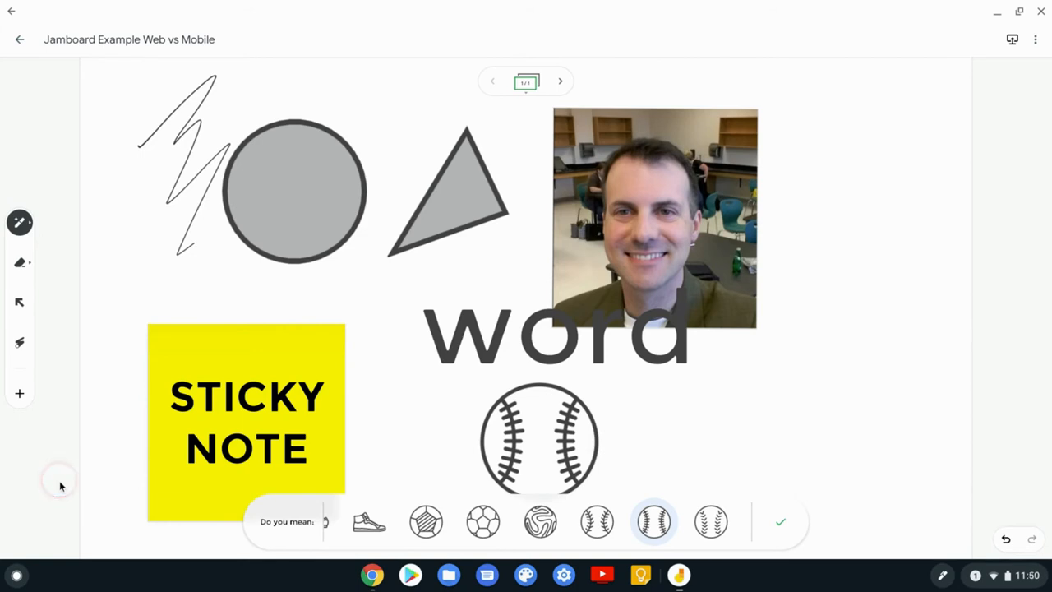
{"action": "left_click", "coordinate": [19, 222]}
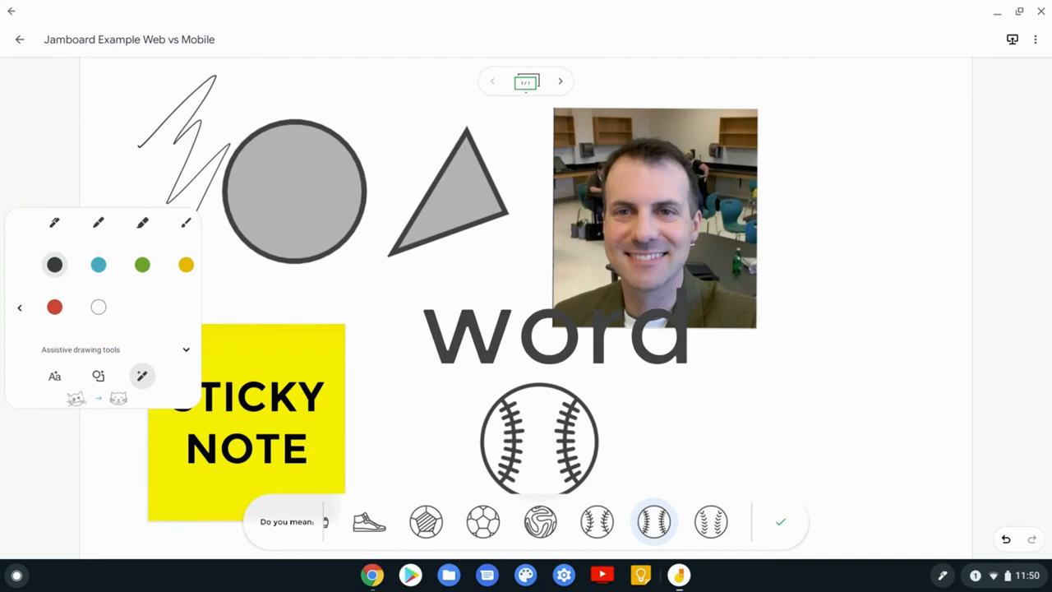
{"action": "left_click", "coordinate": [20, 302]}
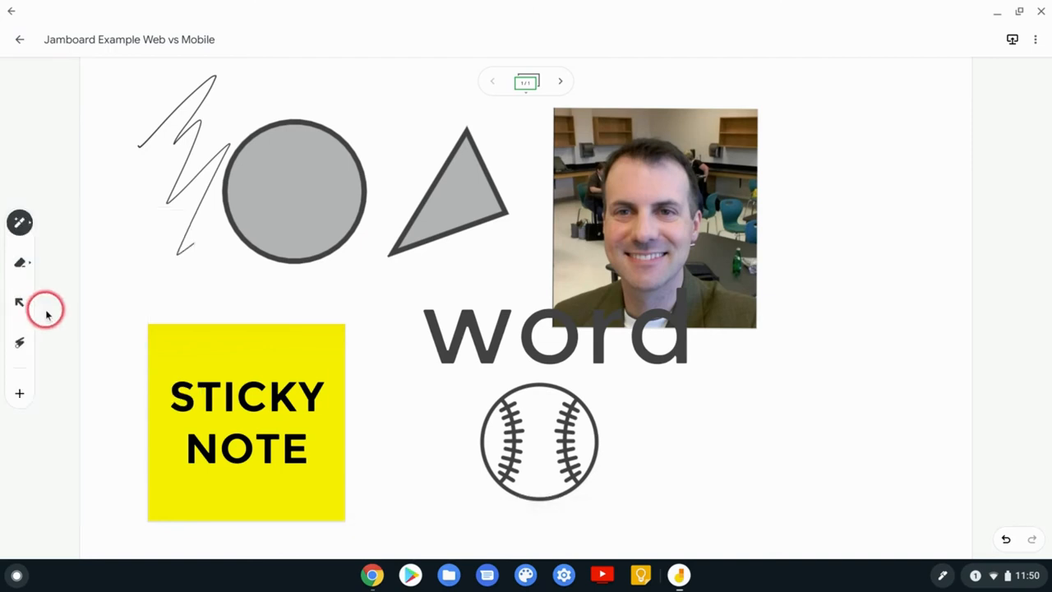
{"action": "mouse_move", "coordinate": [25, 326]}
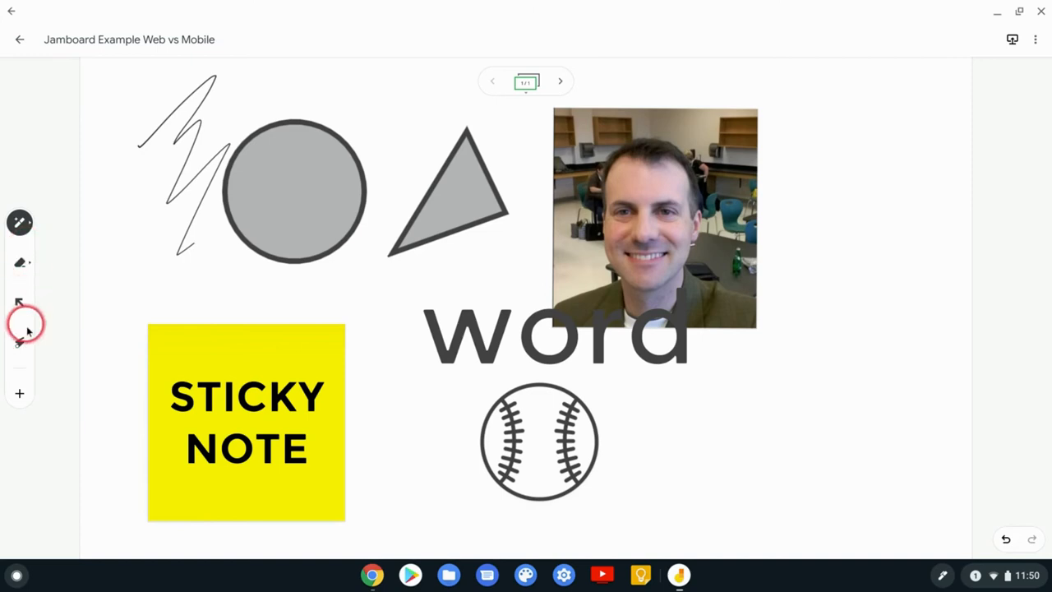
{"action": "mouse_move", "coordinate": [59, 319]}
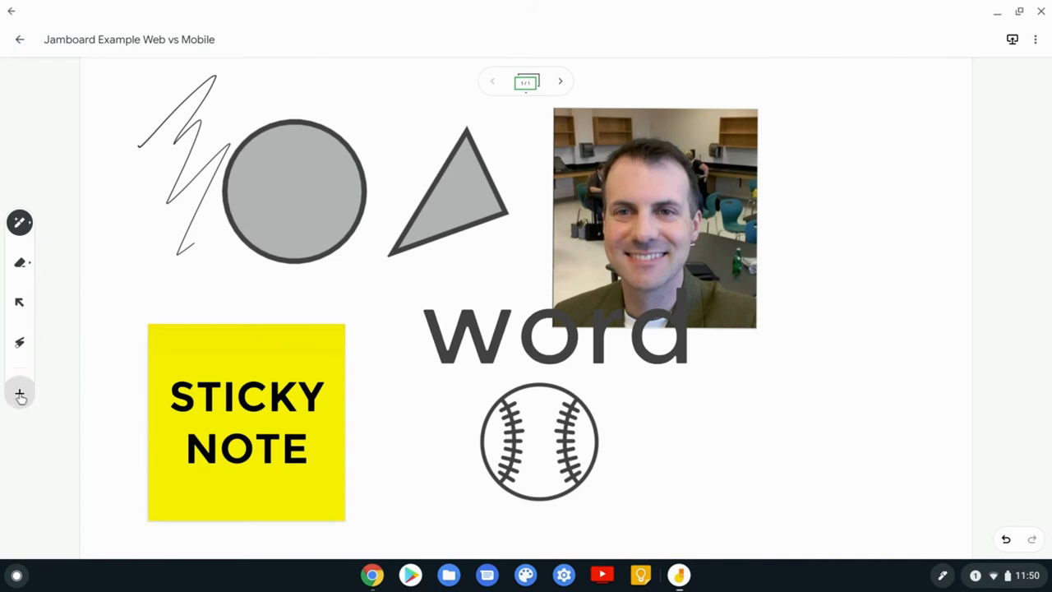
Show the Insert menu and choose Stickers from its options
{"action": "left_click", "coordinate": [20, 392]}
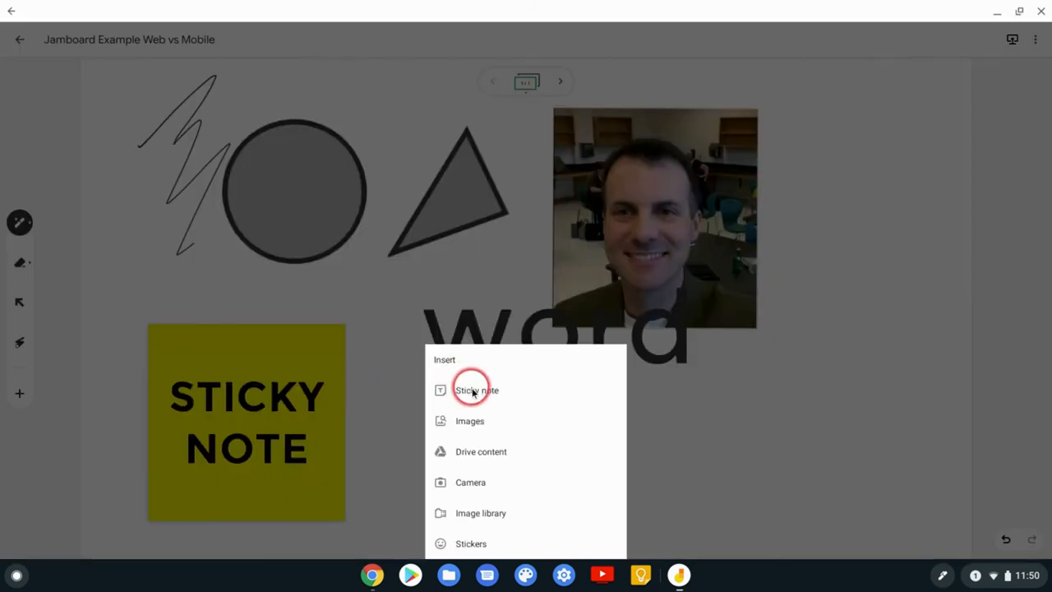
{"action": "mouse_move", "coordinate": [470, 442]}
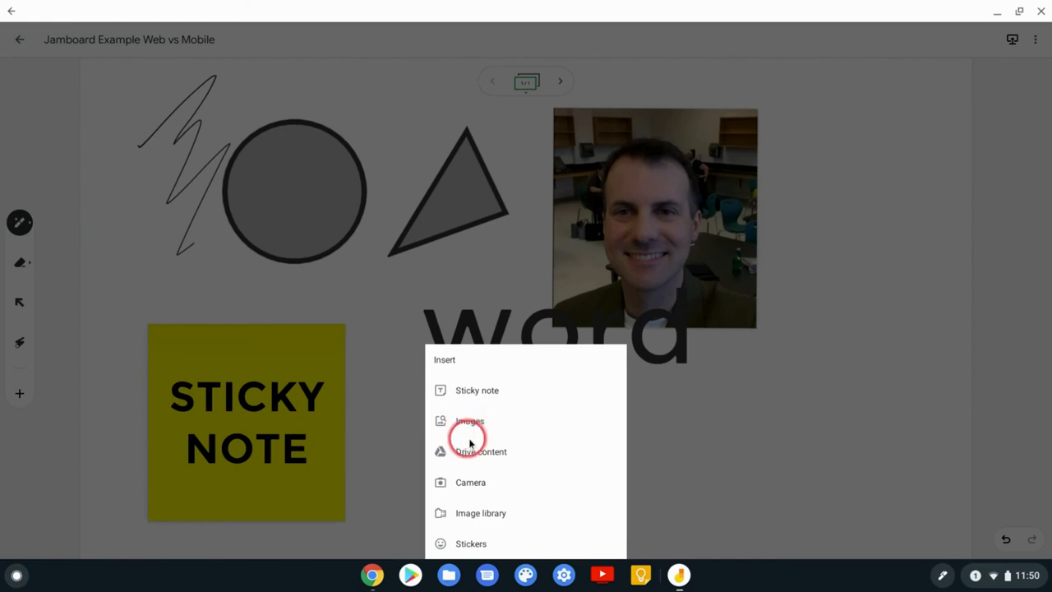
{"action": "mouse_move", "coordinate": [500, 450]}
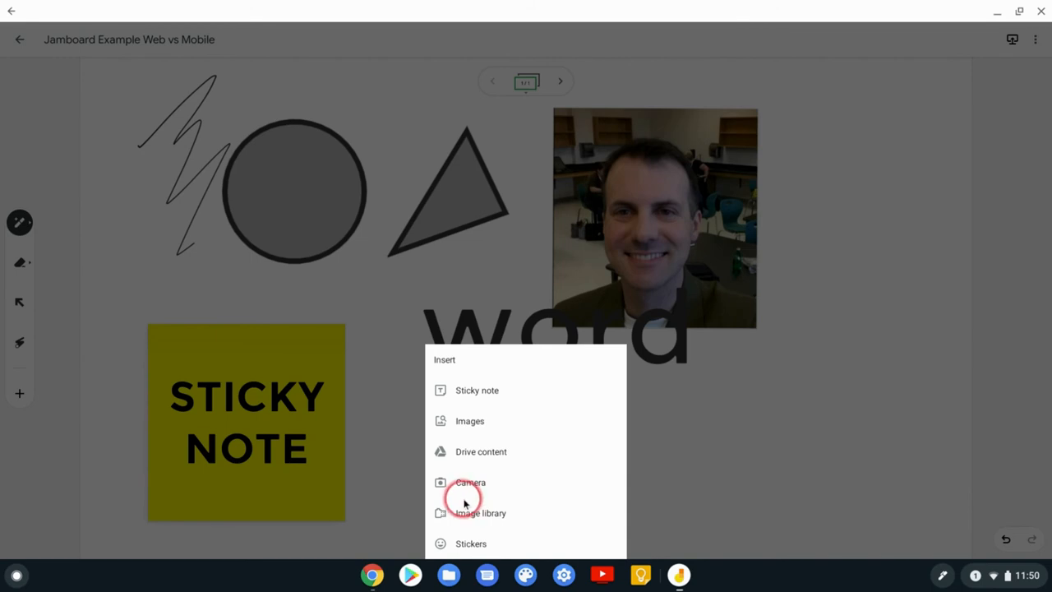
{"action": "mouse_move", "coordinate": [473, 516]}
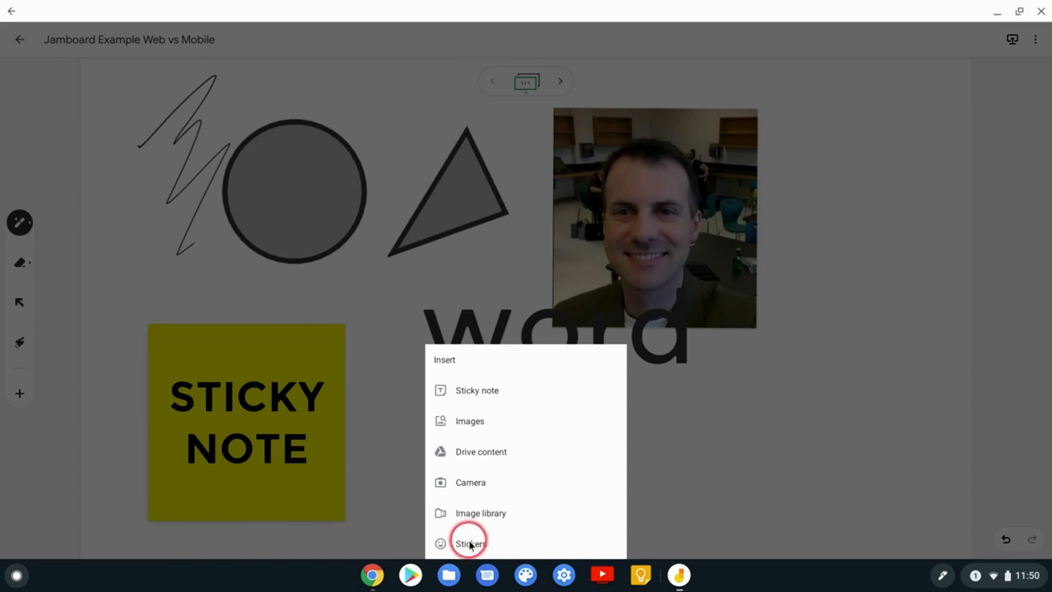
{"action": "left_click", "coordinate": [470, 542]}
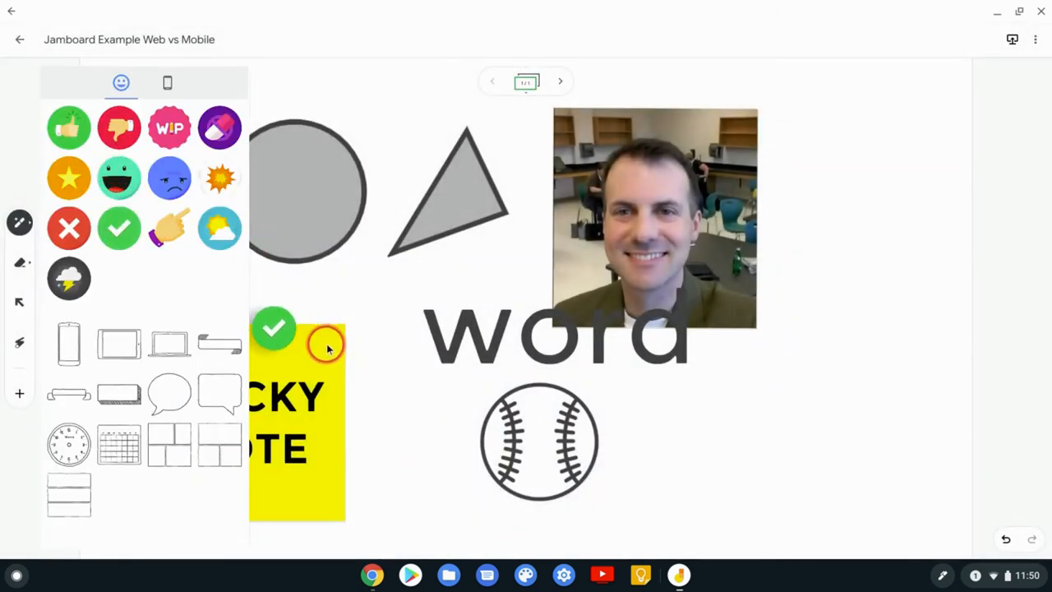
Drag the green checkmark sticker onto the board beside the sticky note
{"action": "left_click_drag", "start_coordinate": [273, 329], "coordinate": [411, 431]}
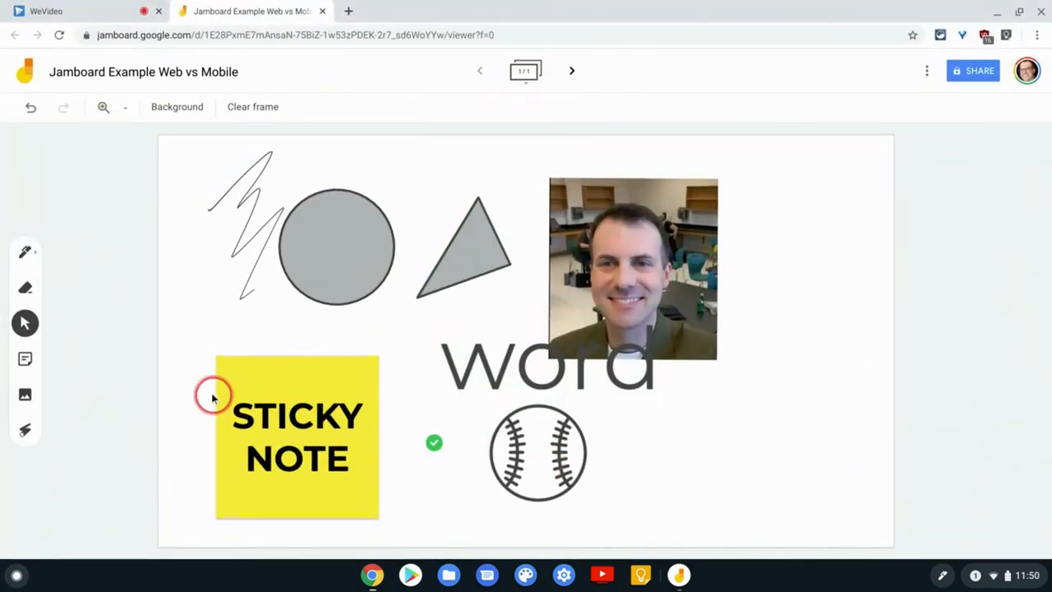
Move the baseball drawing right of the photo and the handwritten 'word' to the lower right
{"action": "left_click_drag", "start_coordinate": [539, 452], "coordinate": [824, 309]}
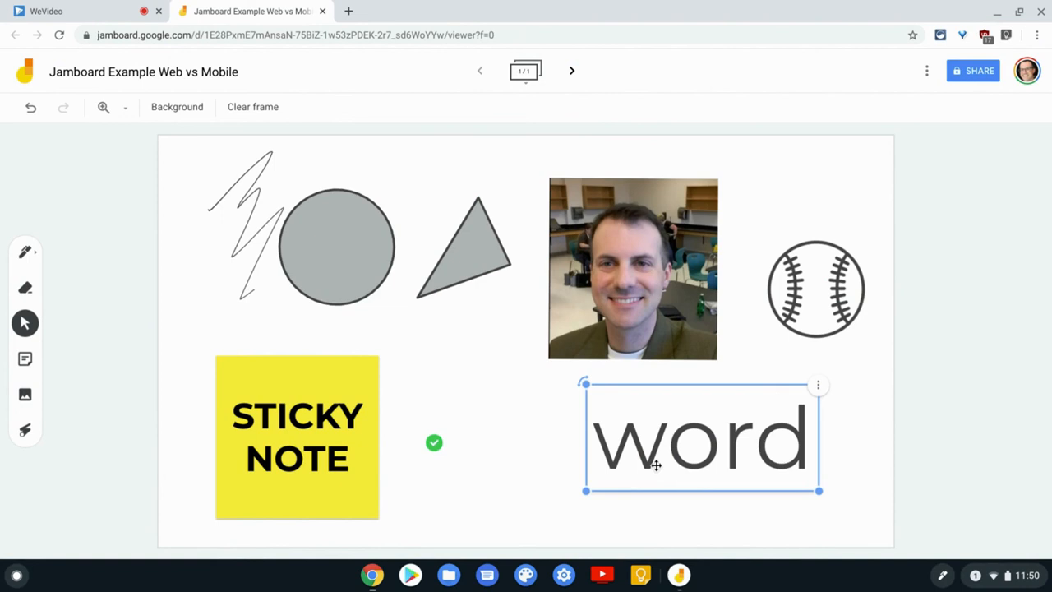
{"action": "left_click", "coordinate": [26, 286]}
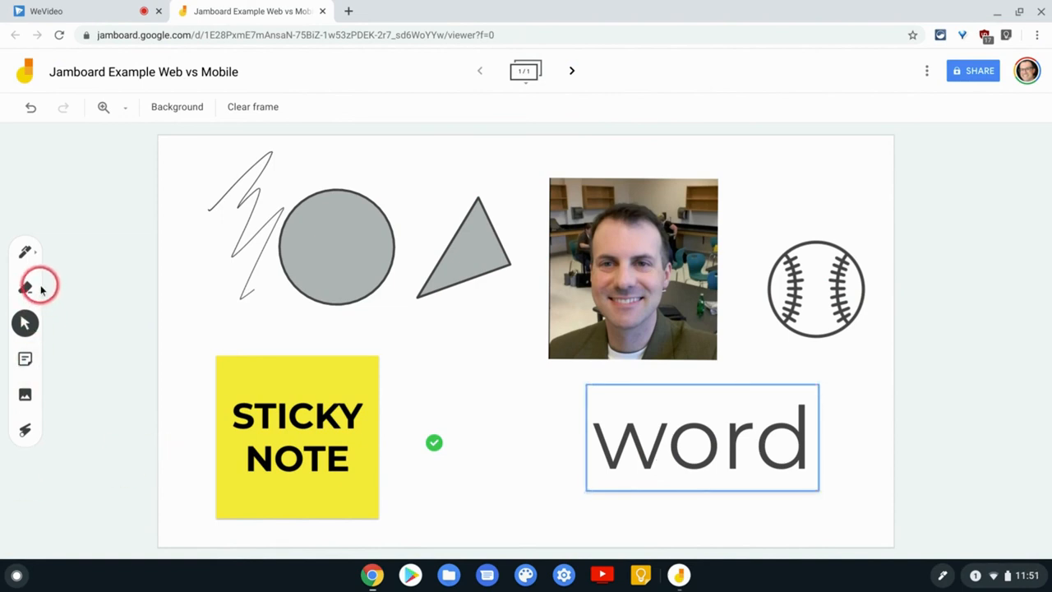
{"action": "left_click", "coordinate": [25, 253]}
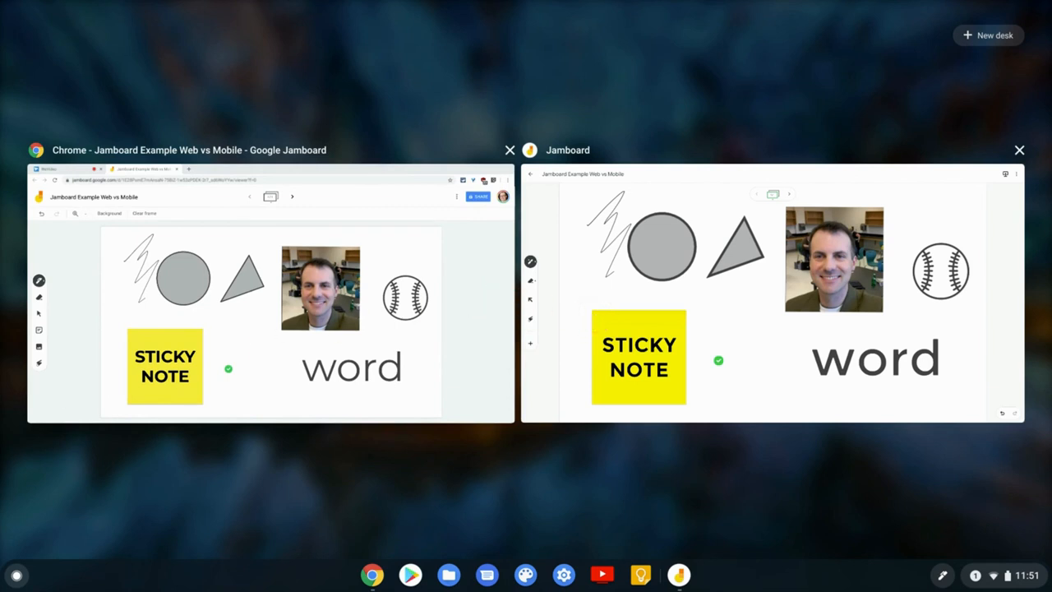
Bring up the Chrome Jamboard window and the Android Jamboard app side by side in overview
{"action": "left_click", "coordinate": [694, 273]}
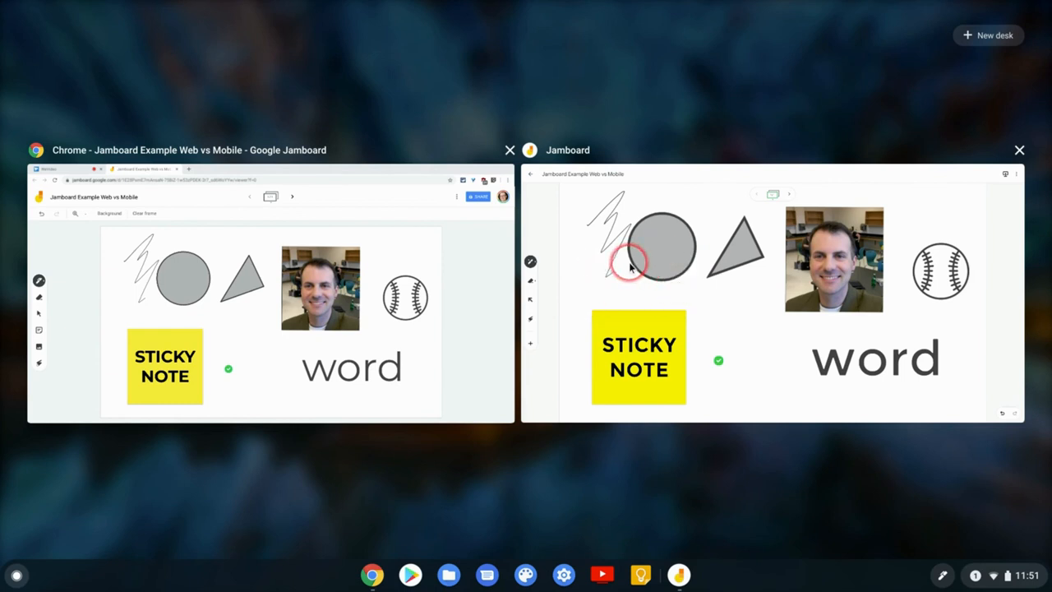
{"action": "left_click", "coordinate": [633, 263]}
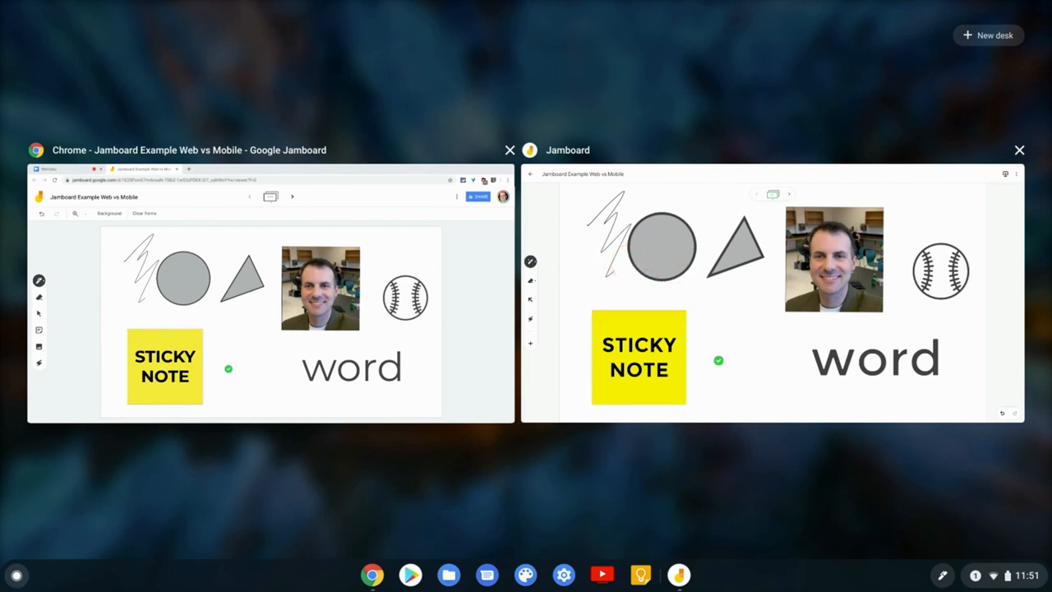